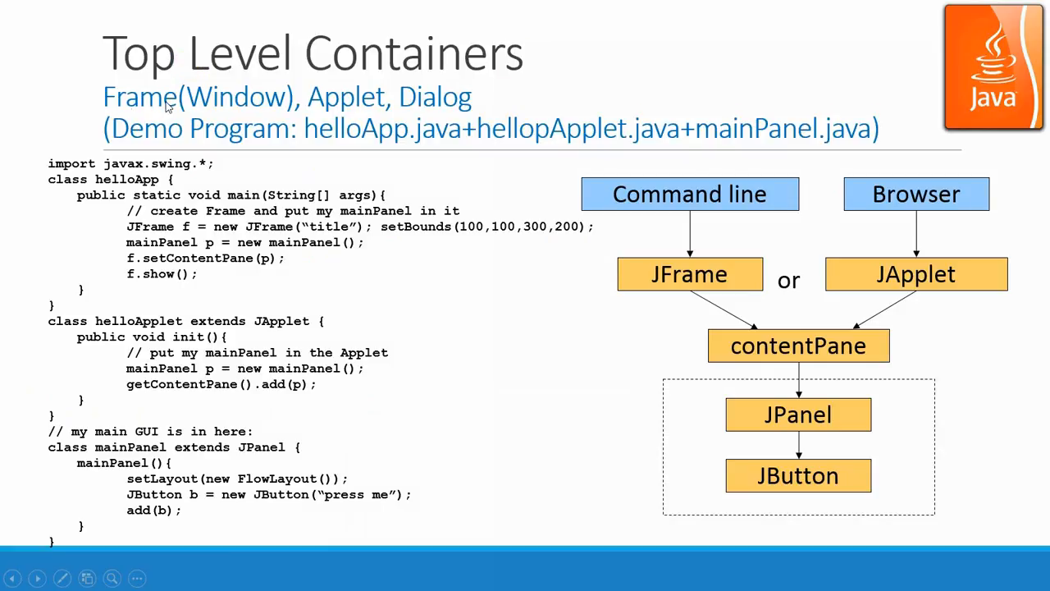
pyautogui.moveTo(469, 109)
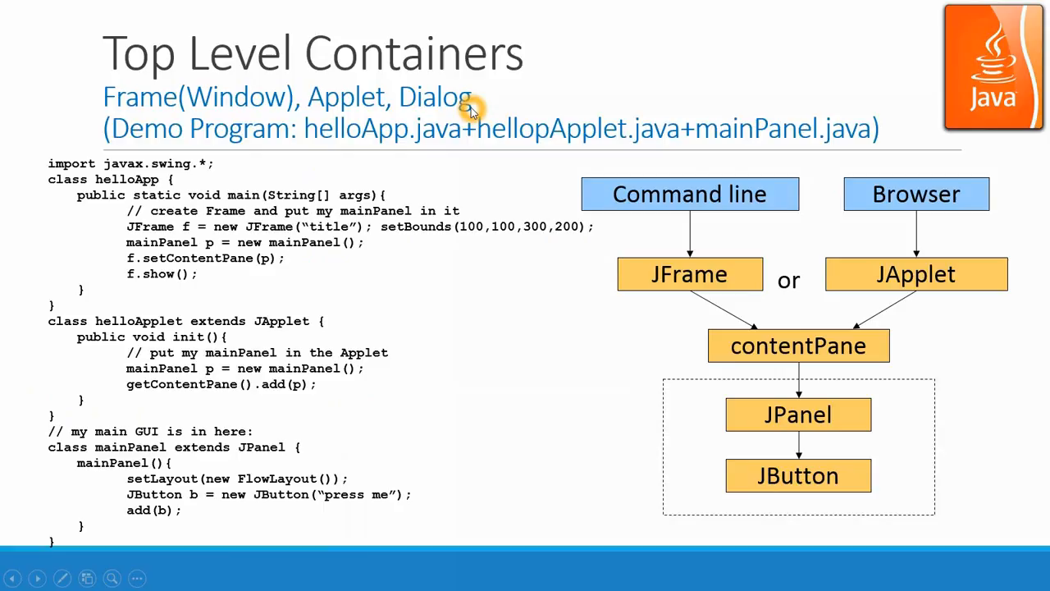
pyautogui.moveTo(240, 453)
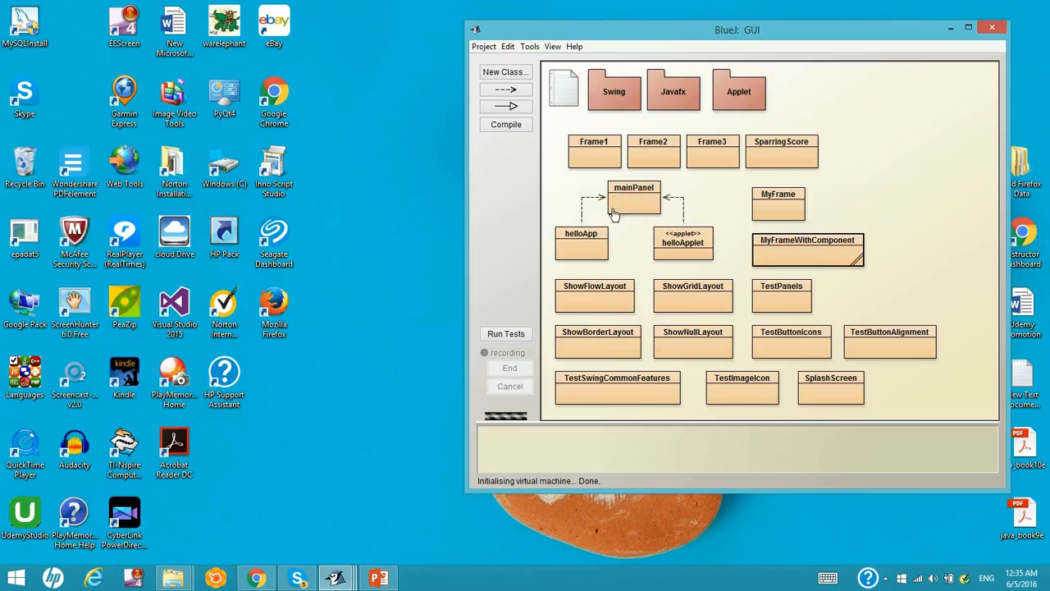
pyautogui.moveTo(554, 252)
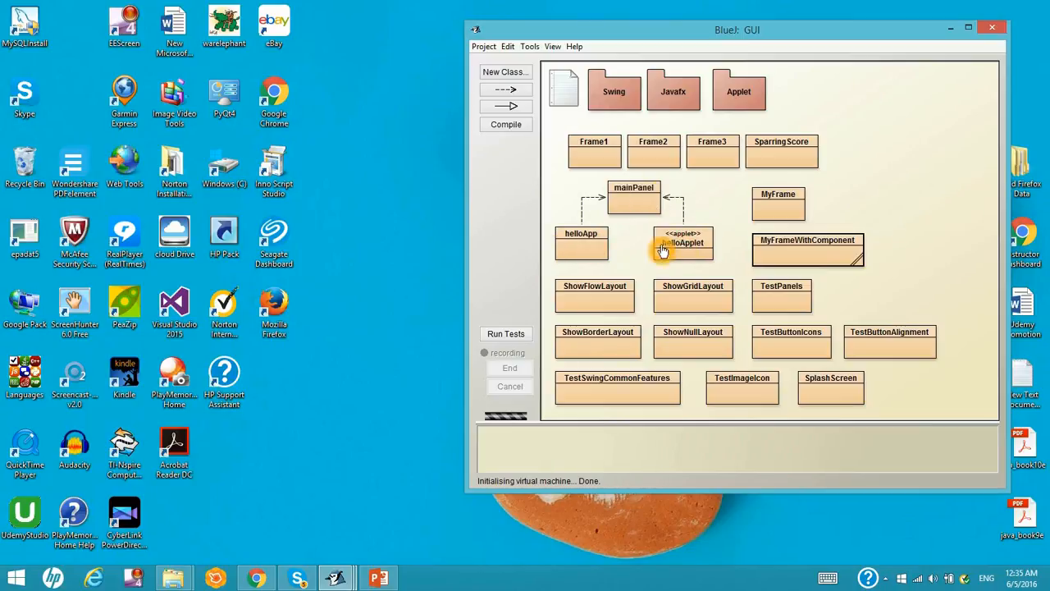
pyautogui.moveTo(563, 244)
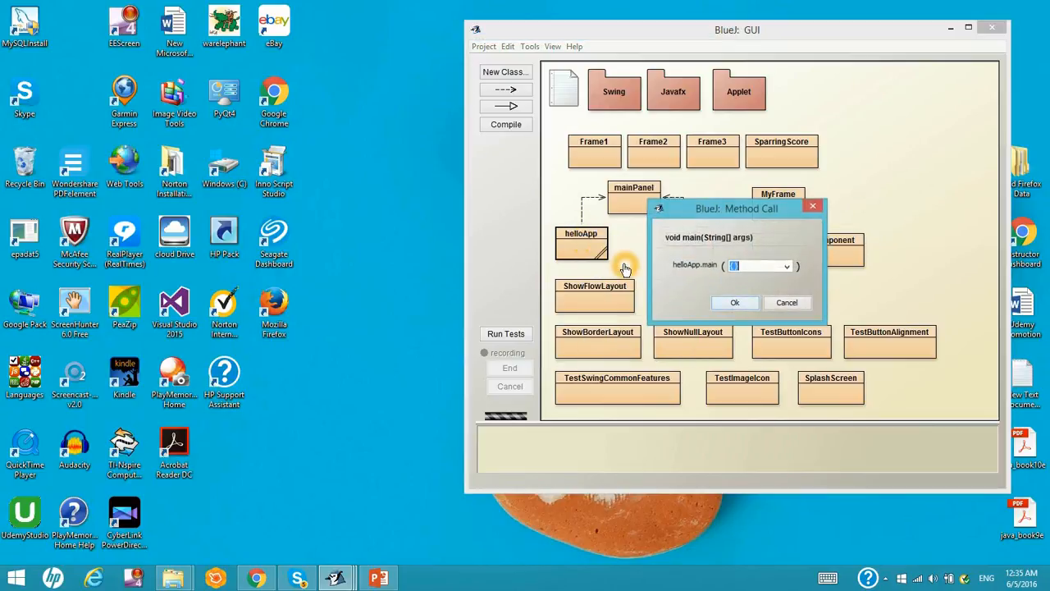
# Step: Run helloApp's main with default arguments, opening the 'title' window with 'press me'
pyautogui.click(786, 302)
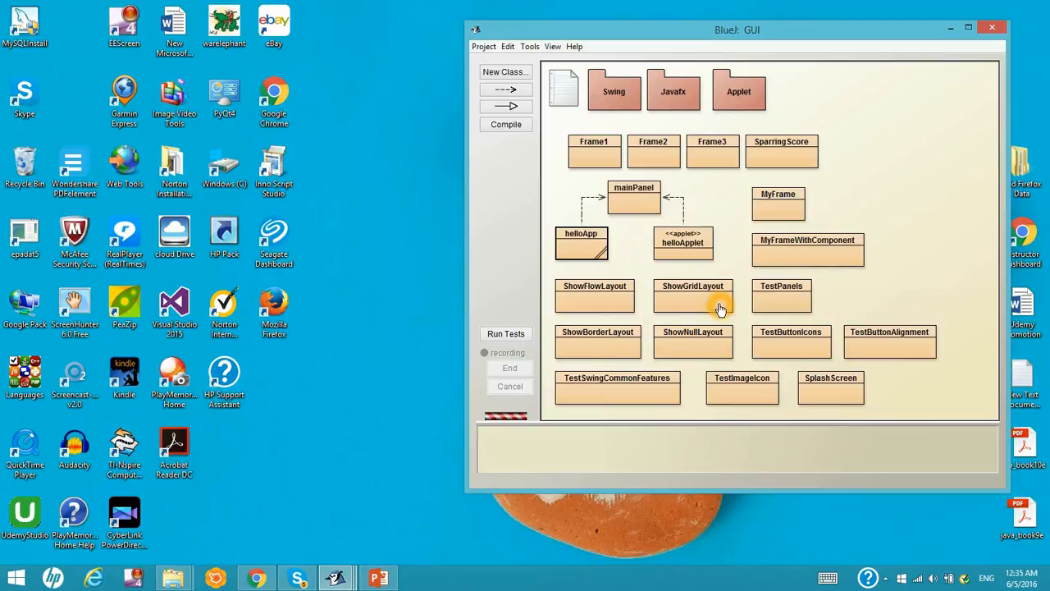
pyautogui.doubleClick(692, 295)
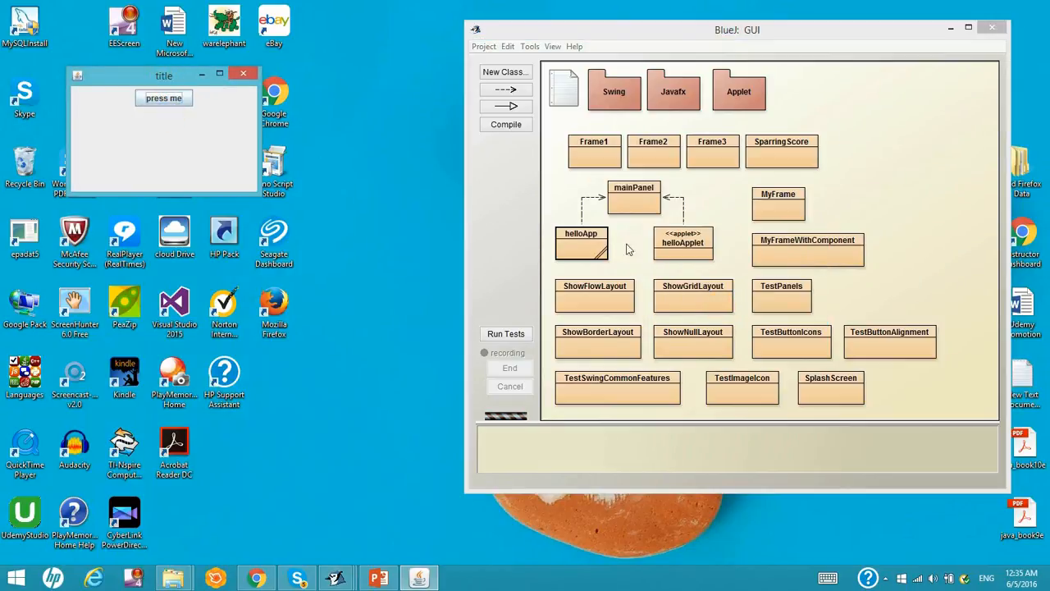
# Step: Run helloApplet as an applet in appletviewer at the default 500×500 size
pyautogui.rightClick(682, 242)
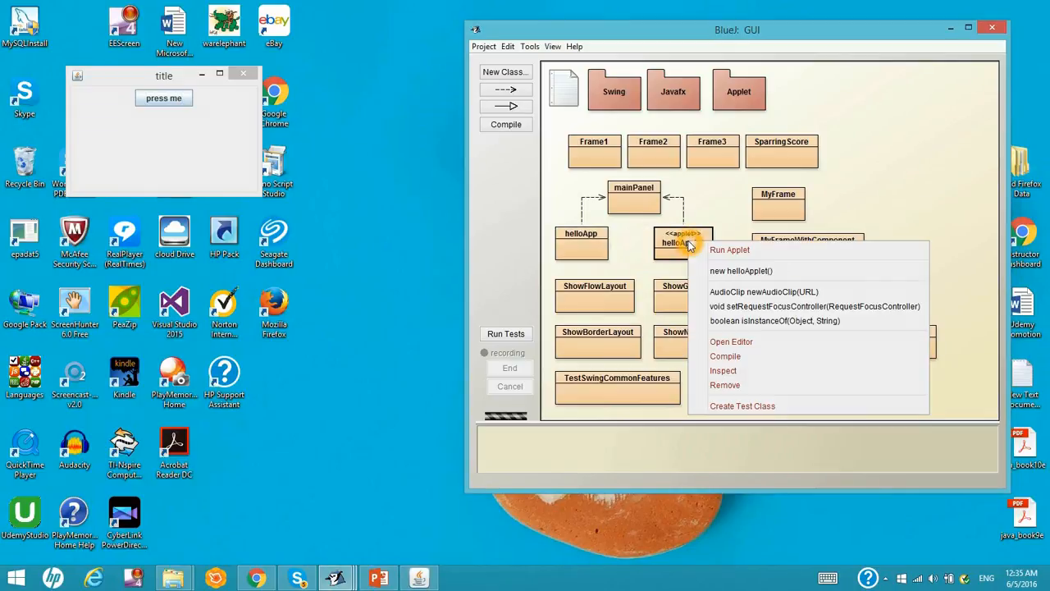
pyautogui.moveTo(741, 271)
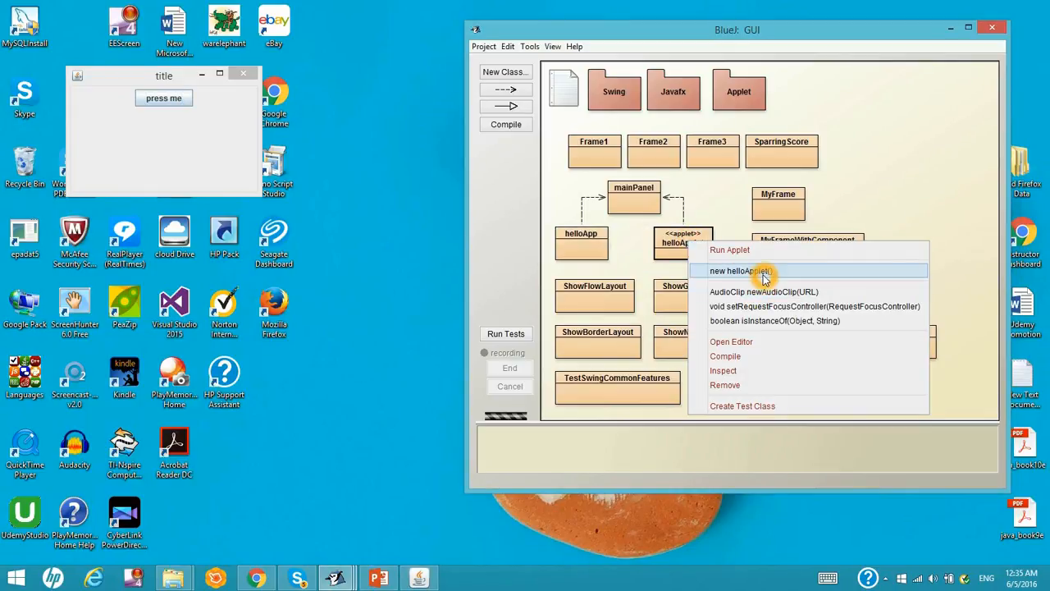
pyautogui.moveTo(765, 250)
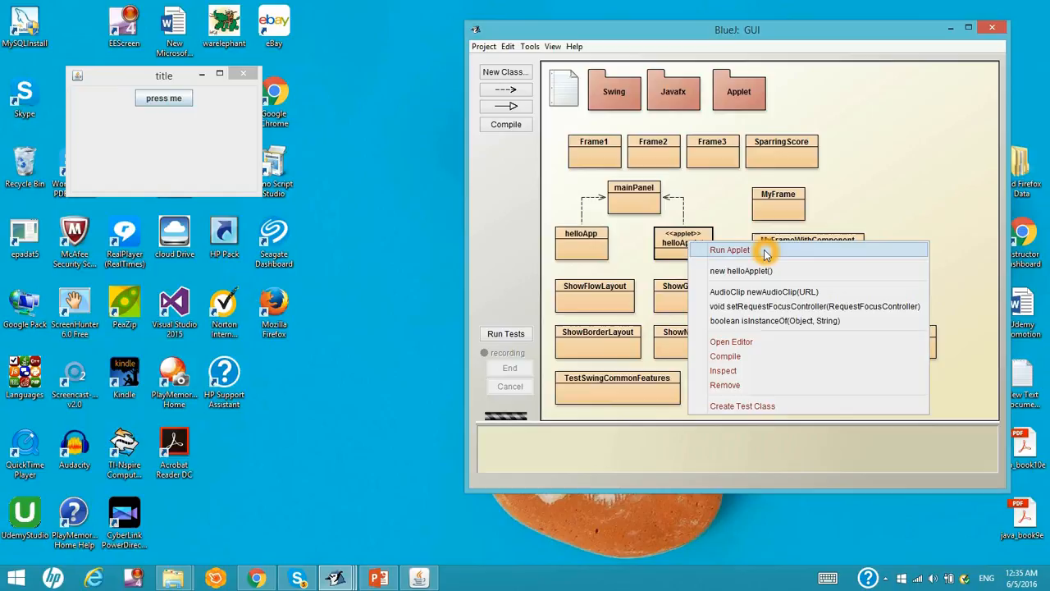
pyautogui.click(729, 250)
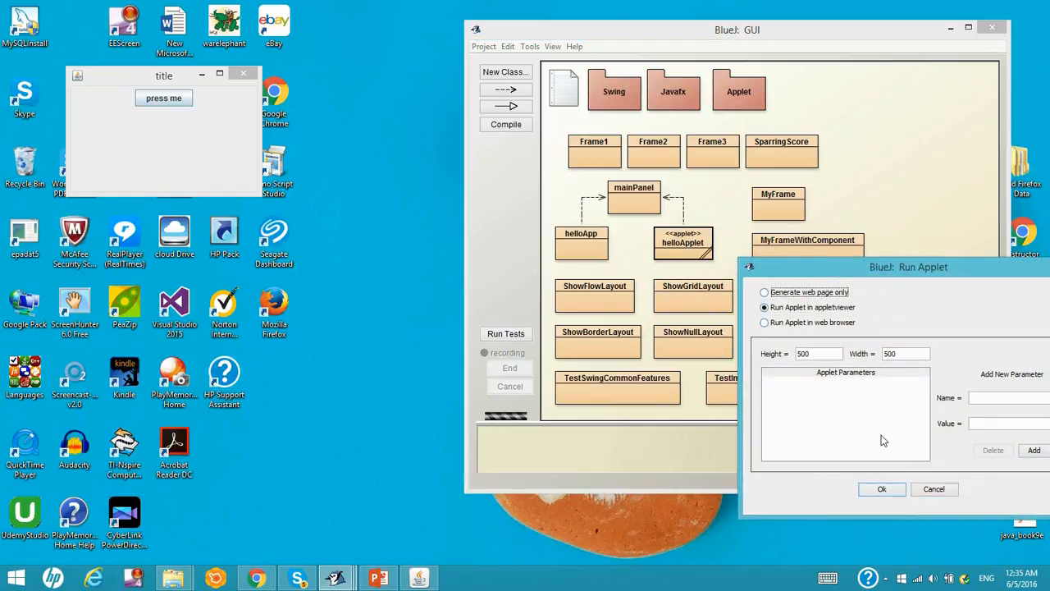
pyautogui.click(882, 489)
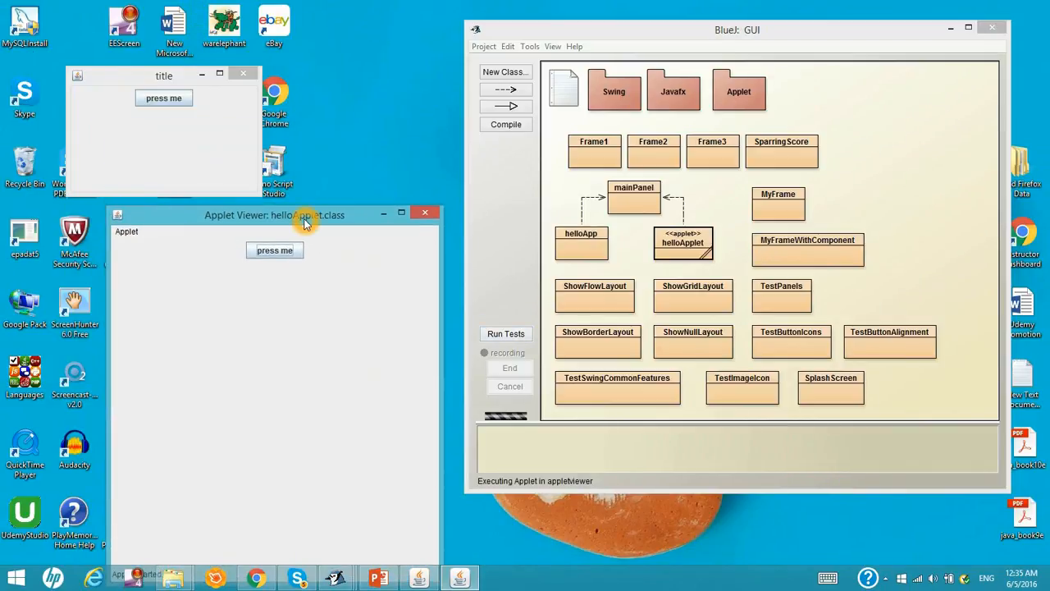
pyautogui.moveTo(138, 239)
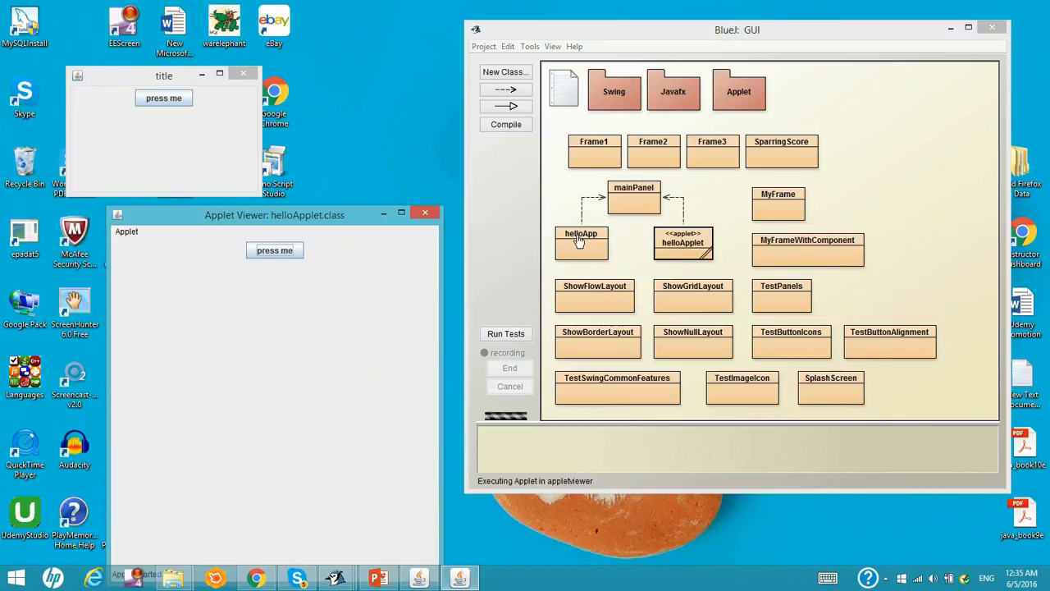
pyautogui.moveTo(355, 240)
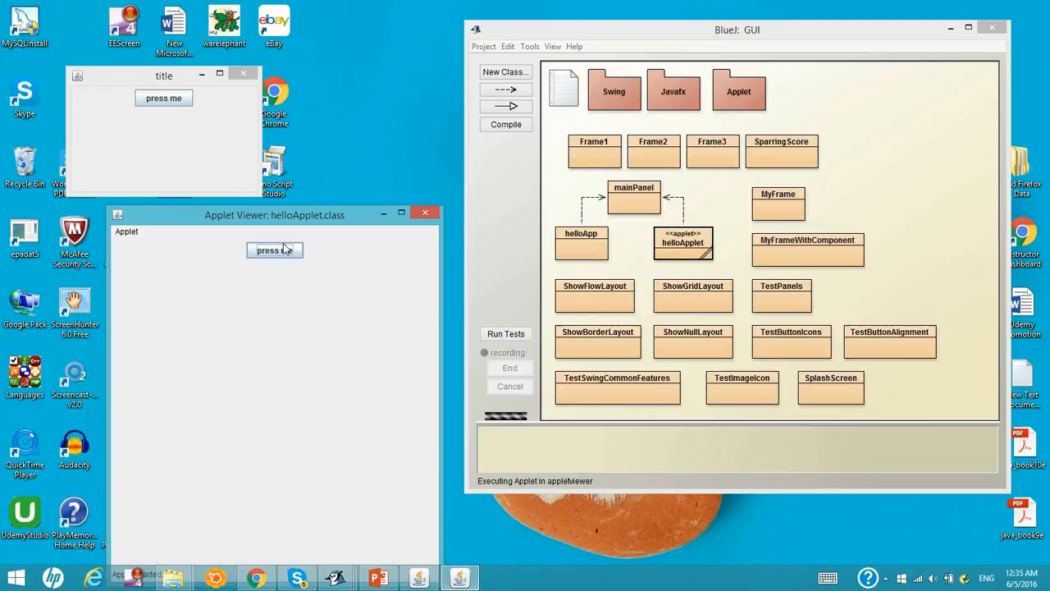
# Step: Close the 500×500 applet viewer, relaunch helloApplet at 200×200, and reposition its window
pyautogui.click(425, 212)
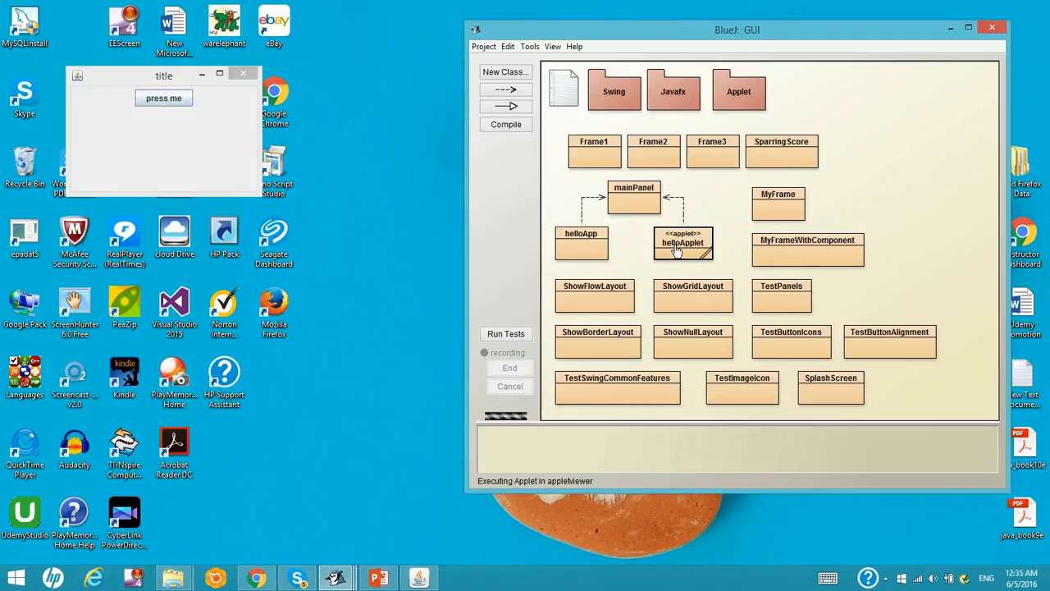
pyautogui.rightClick(683, 242)
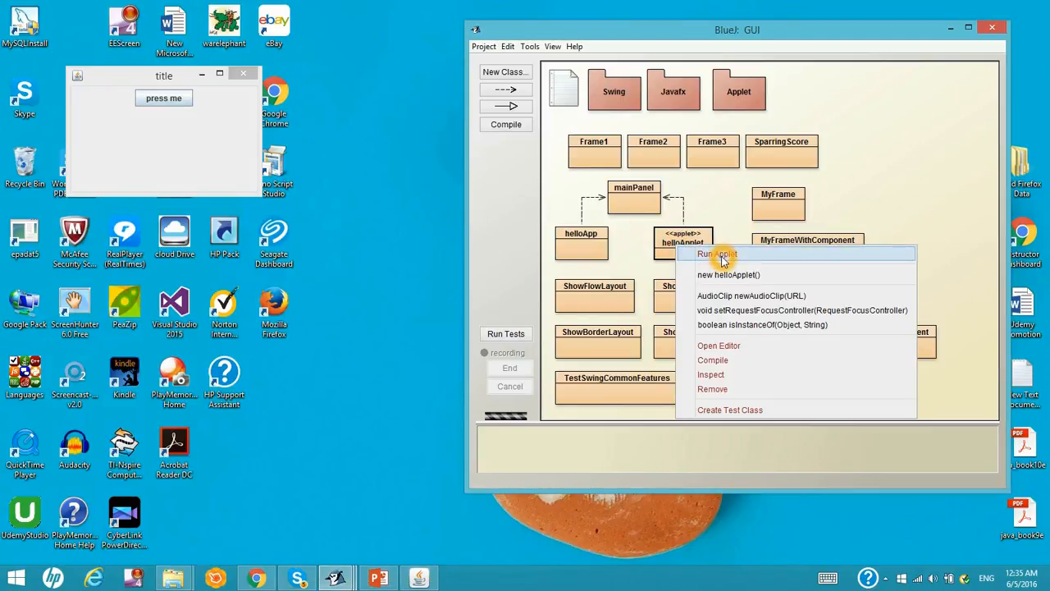
pyautogui.click(716, 254)
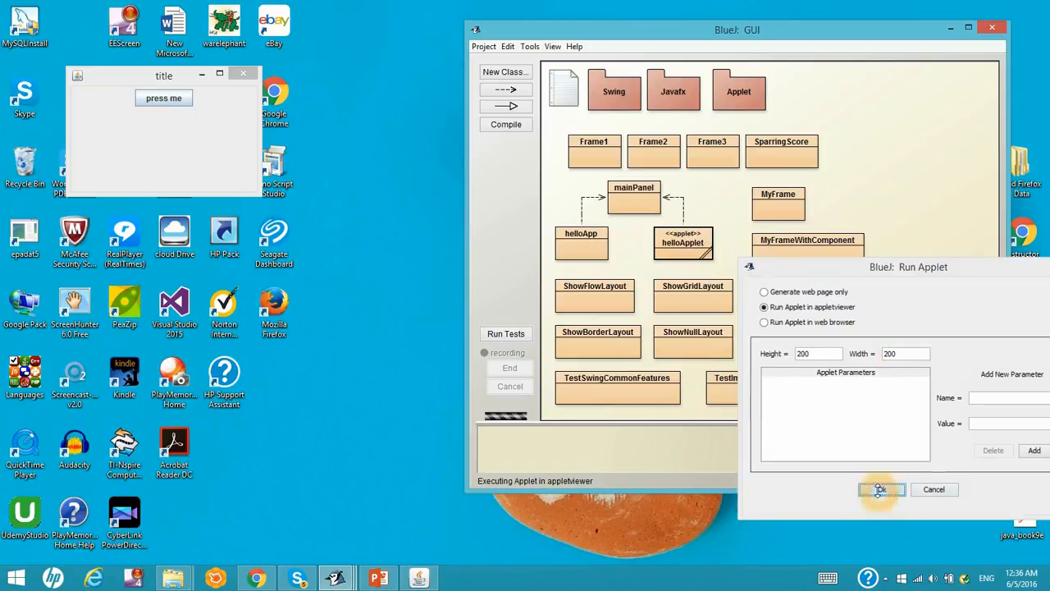
pyautogui.click(881, 489)
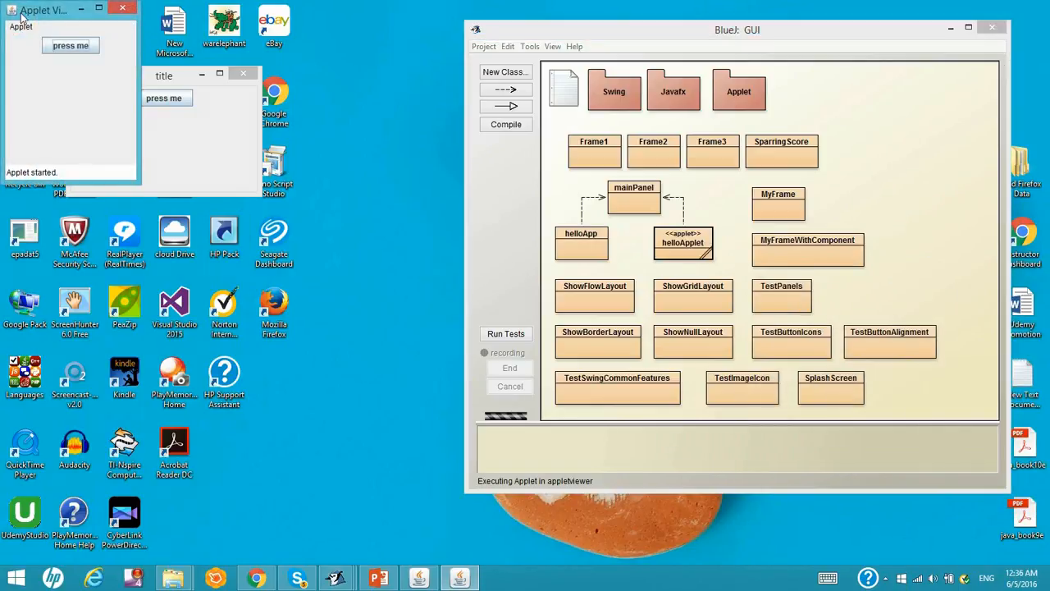
pyautogui.moveTo(45, 9); pyautogui.dragTo(332, 61)
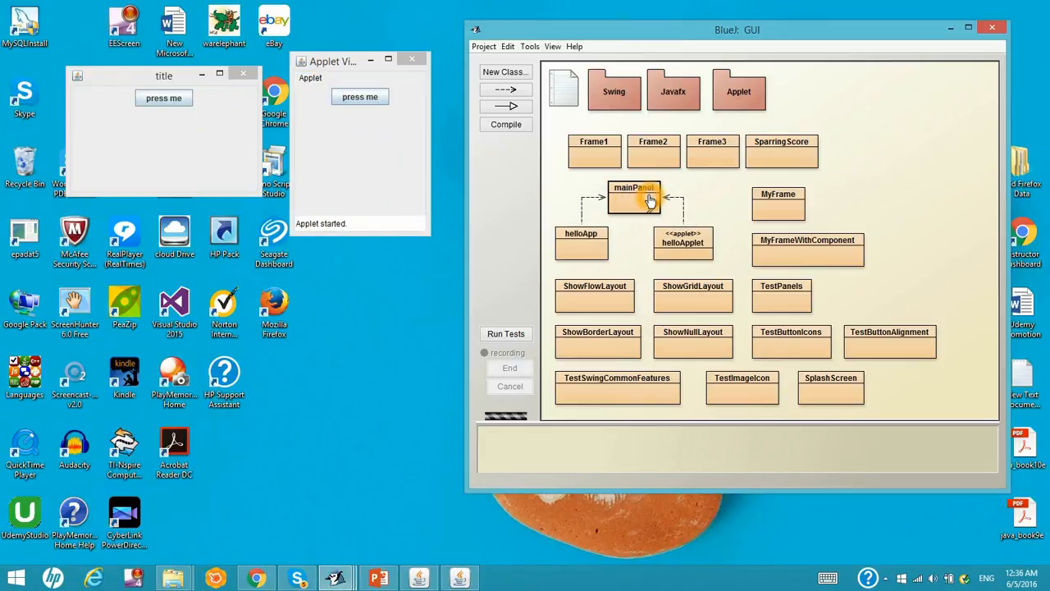
# Step: Open mainPanel's editor, showing the JPanel that adds a 'press me' button with FlowLayout
pyautogui.doubleClick(633, 197)
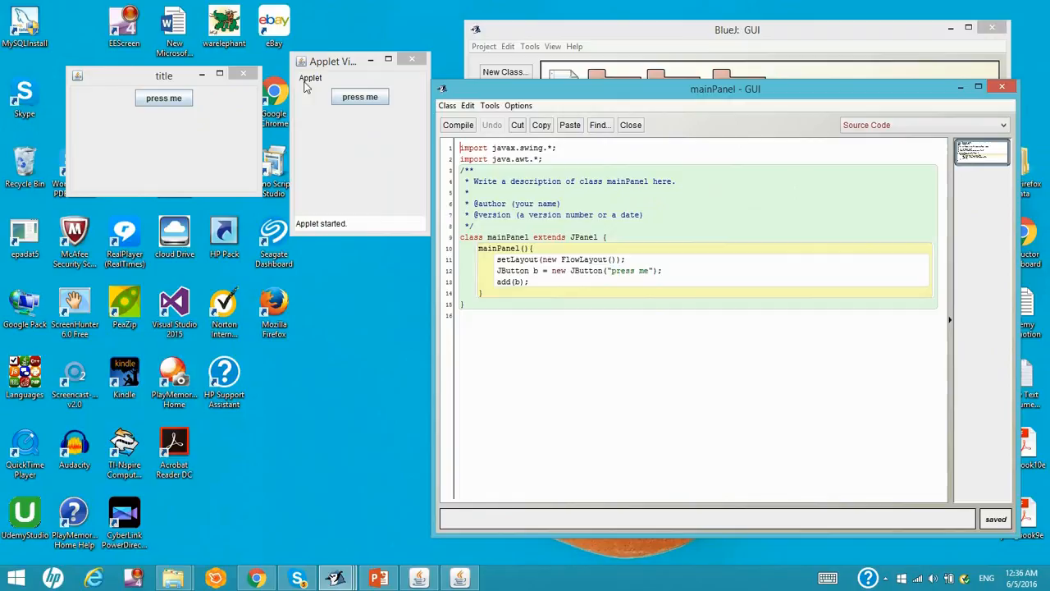
pyautogui.moveTo(343, 81)
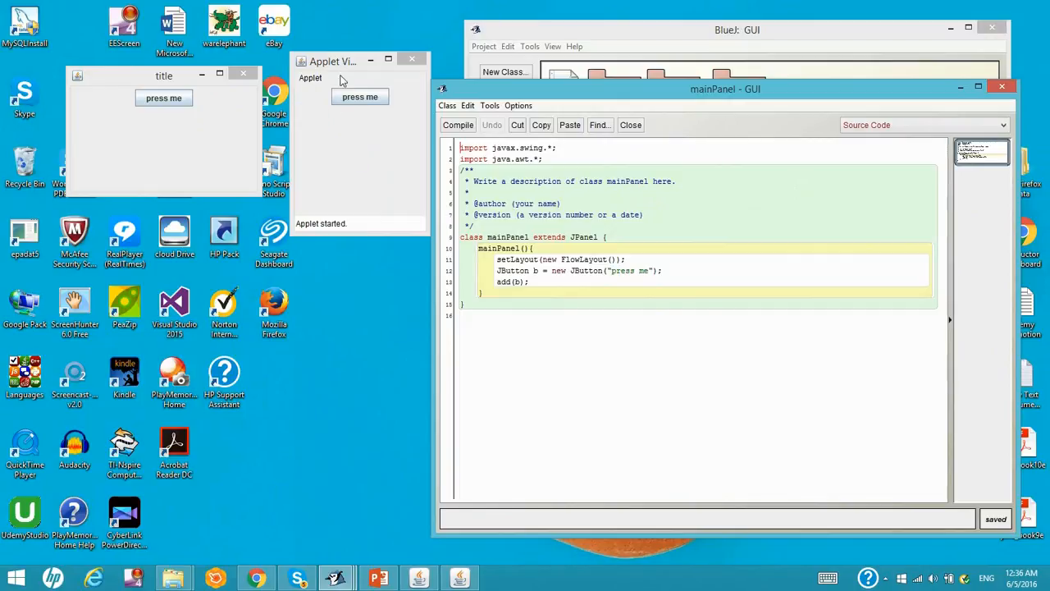
pyautogui.moveTo(526, 101)
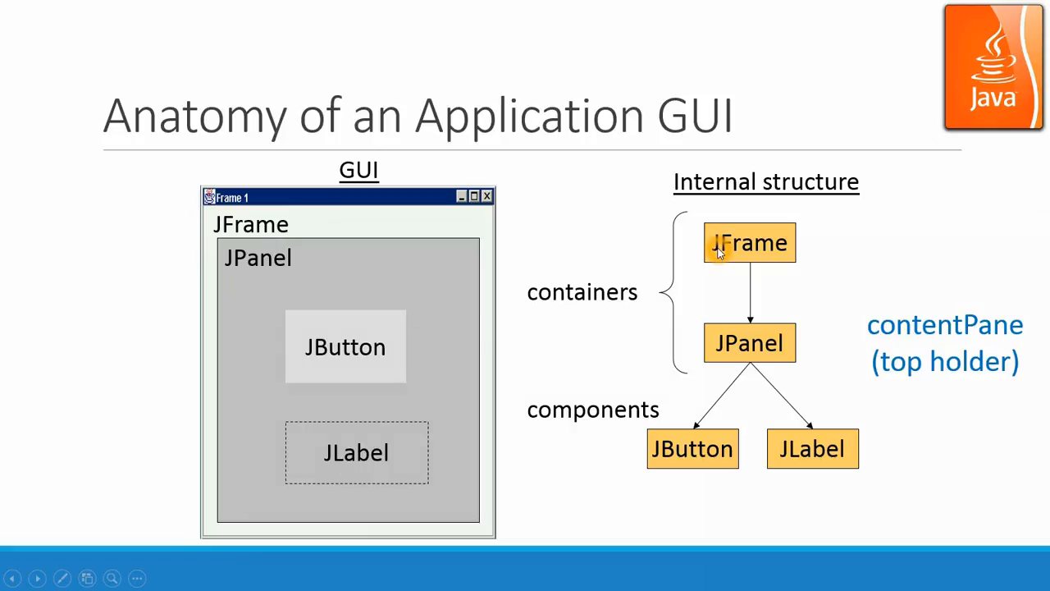
pyautogui.moveTo(752, 362)
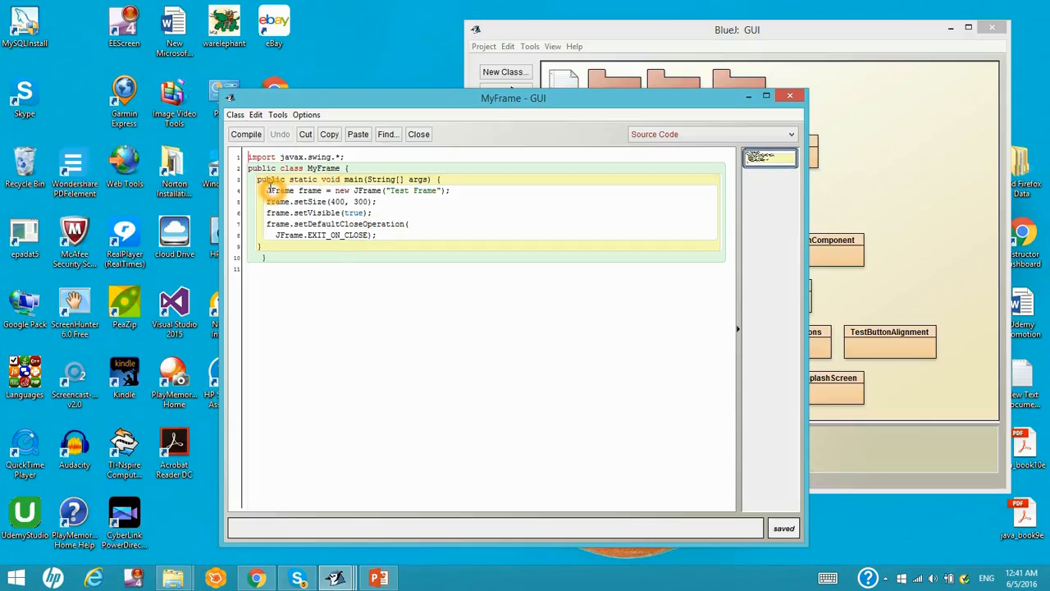
# Step: Review MyFrame's main method that builds the 400 by 300 'Test Frame'
pyautogui.click(335, 168)
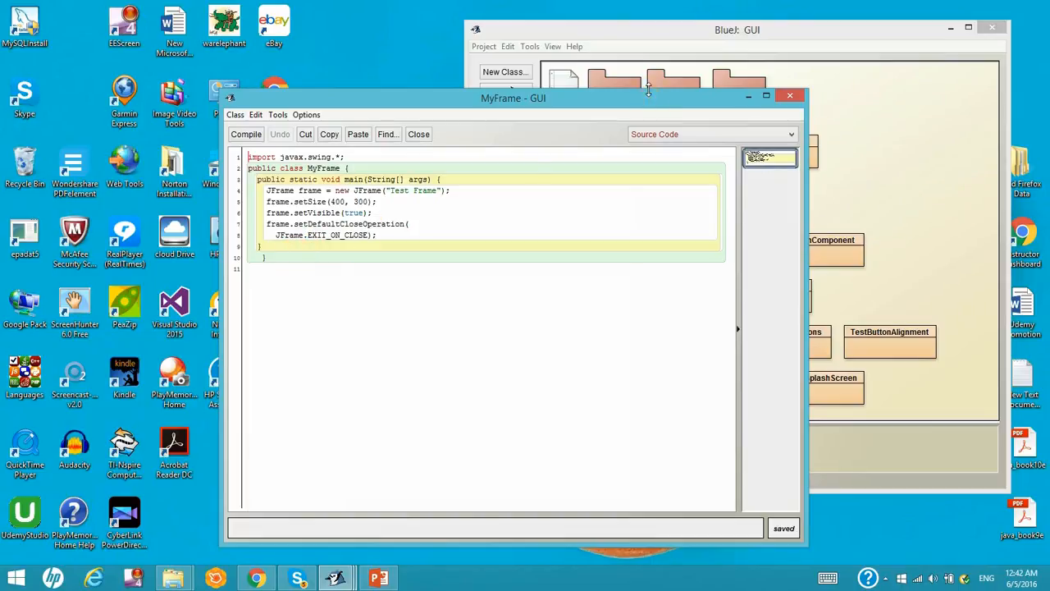
# Step: Move the editor aside, run MyFrame's main, then close the empty Test Frame
pyautogui.moveTo(513, 98); pyautogui.dragTo(343, 95)
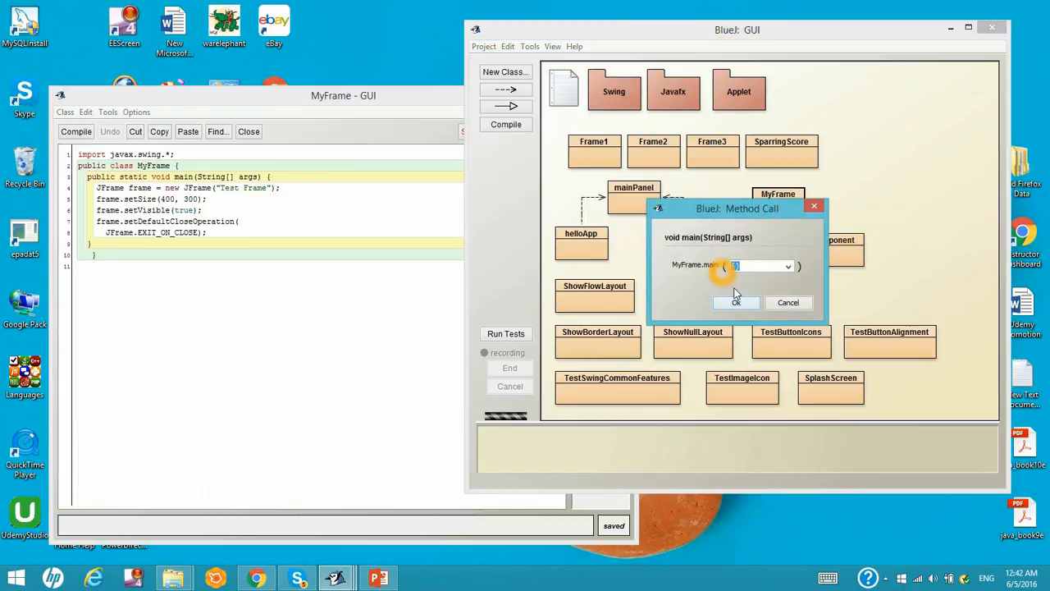
pyautogui.click(736, 302)
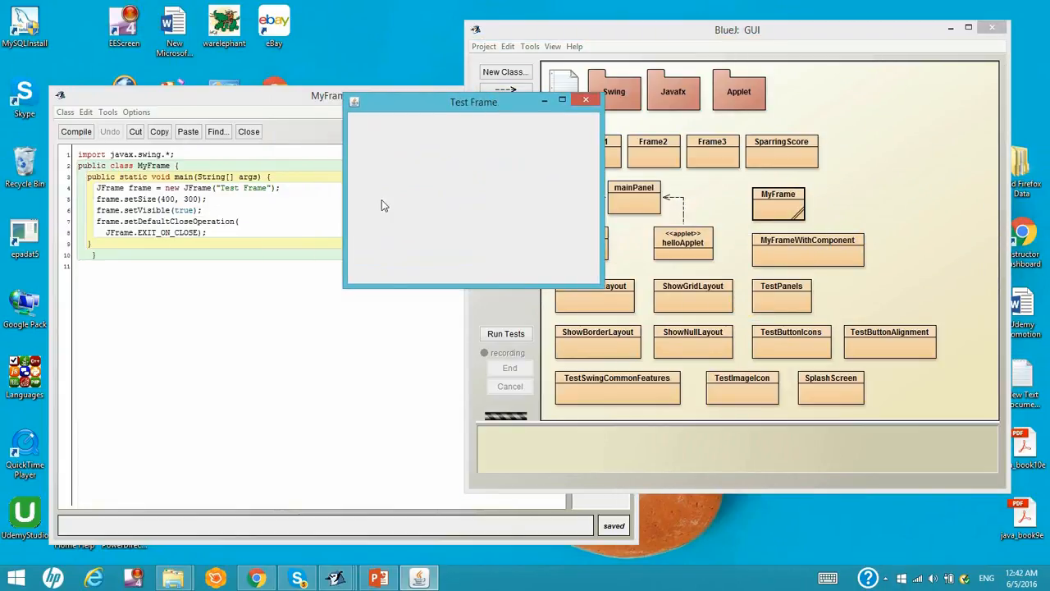
pyautogui.moveTo(499, 212)
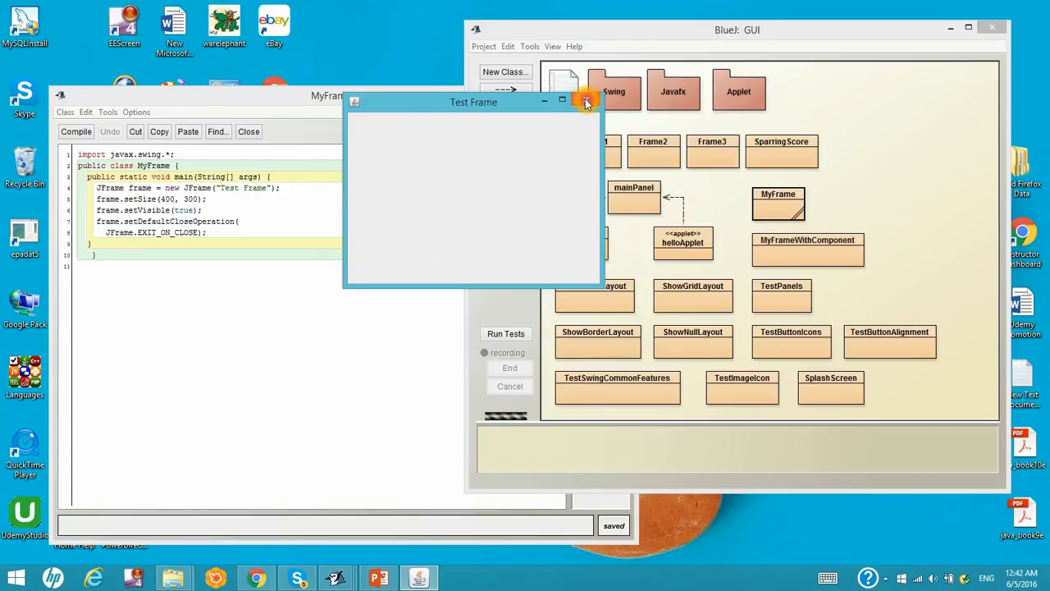
pyautogui.moveTo(587, 100)
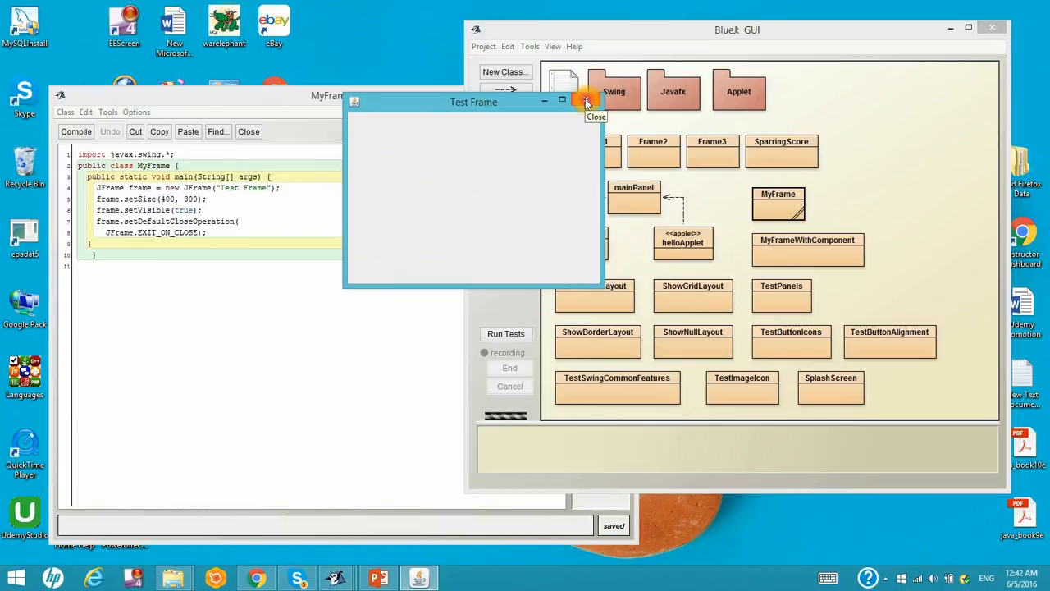
pyautogui.click(587, 102)
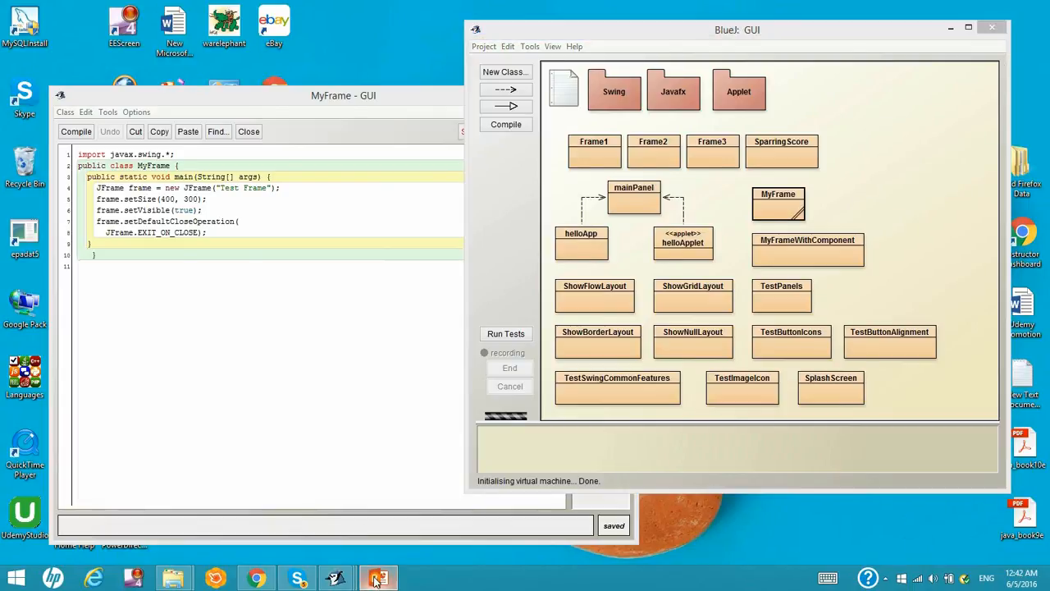
pyautogui.doubleClick(807, 246)
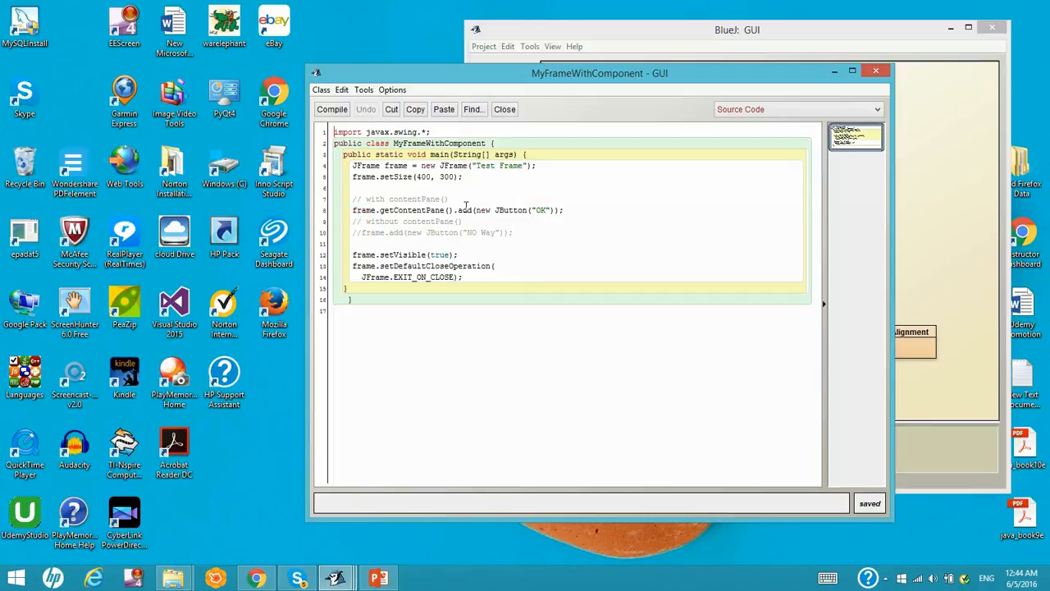
pyautogui.moveTo(516, 204)
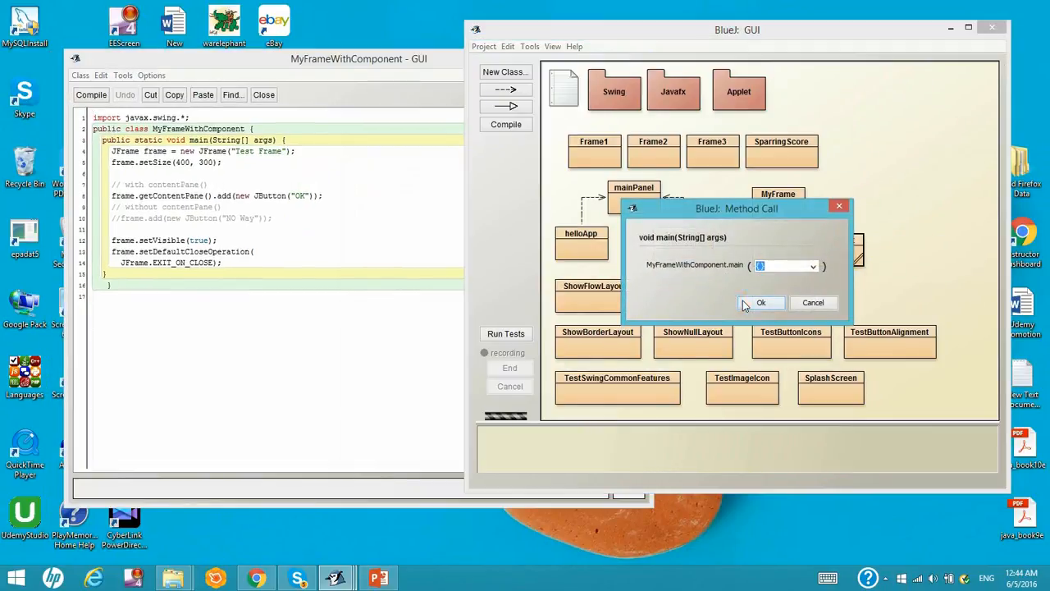
# Step: Run MyFrameWithComponent's main, view the Test Frame with its OK button, then close it
pyautogui.click(760, 302)
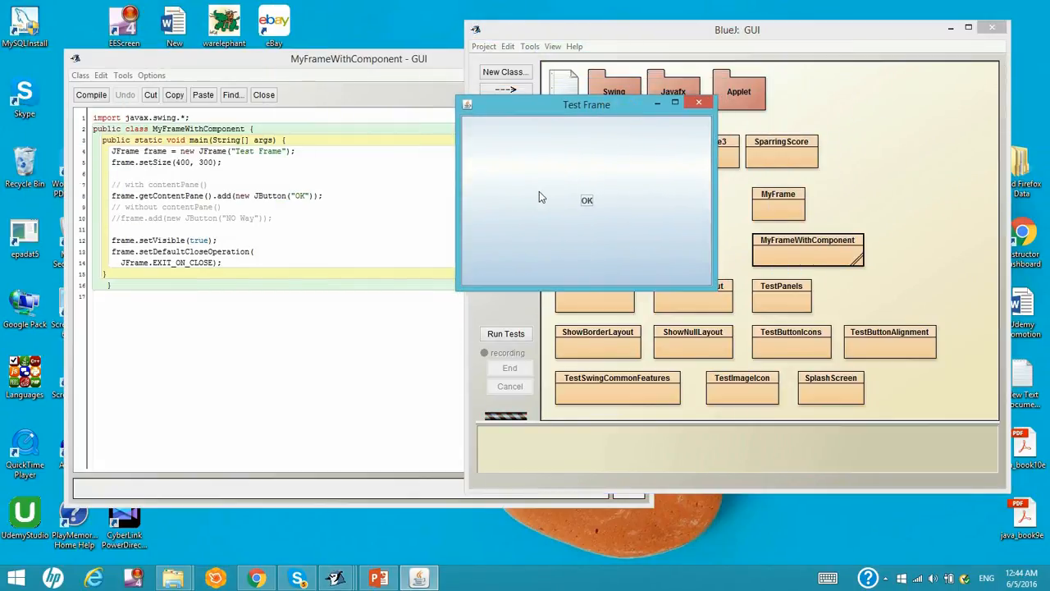
pyautogui.click(587, 200)
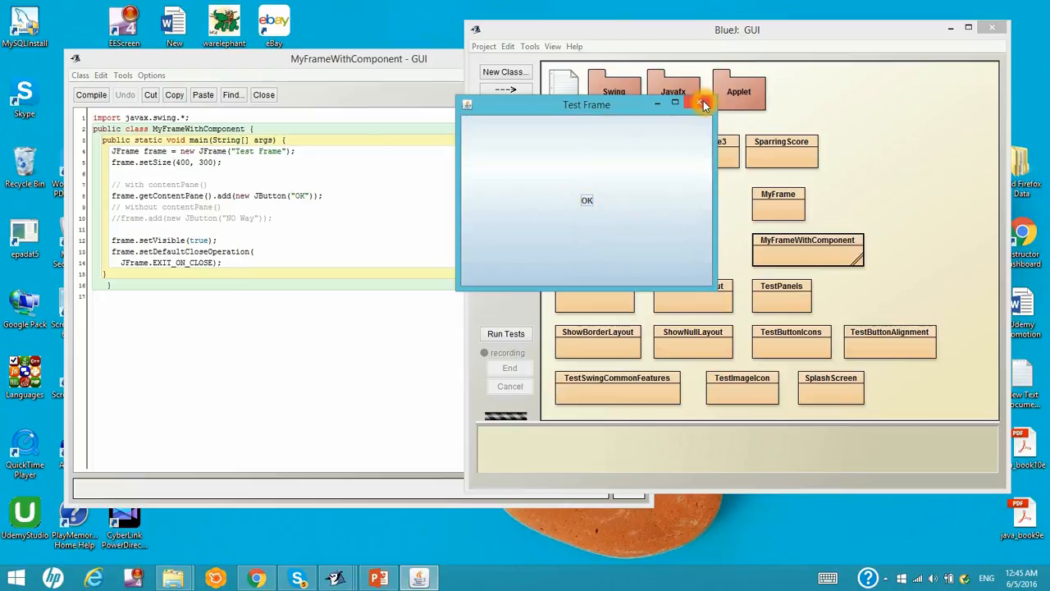
pyautogui.moveTo(704, 104)
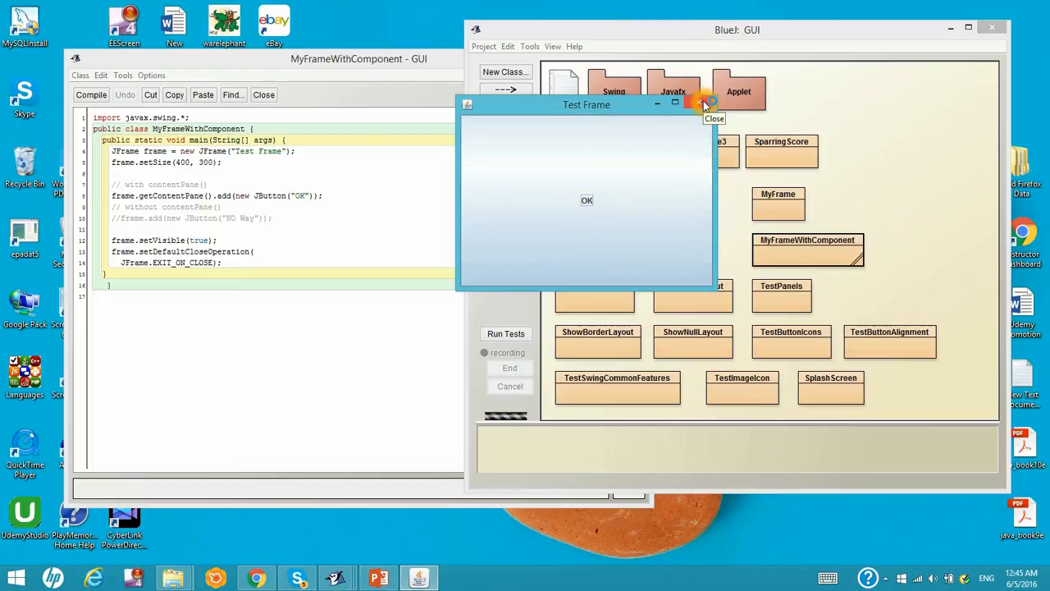
pyautogui.click(704, 104)
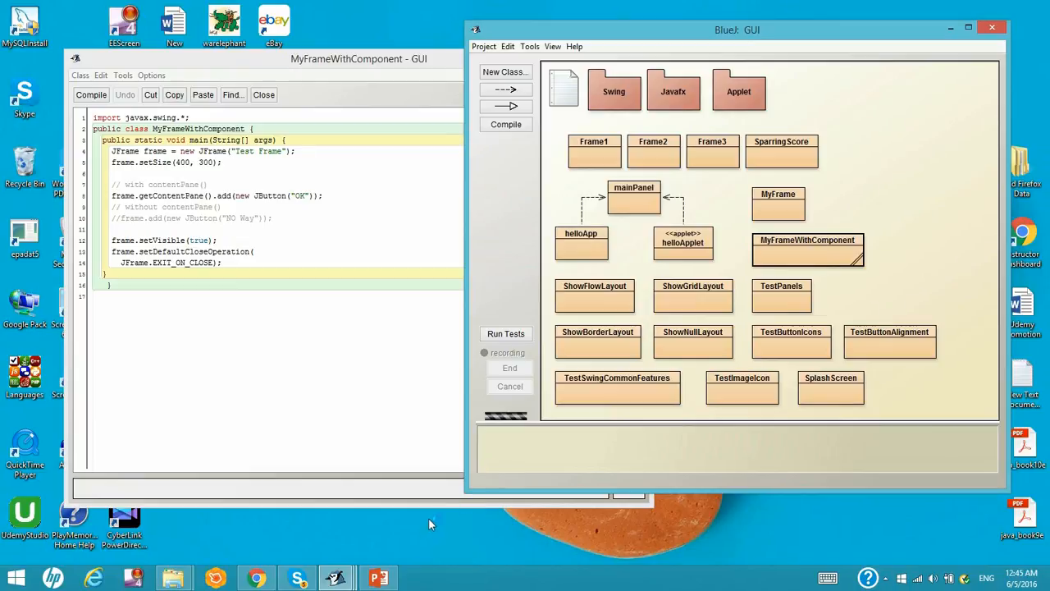